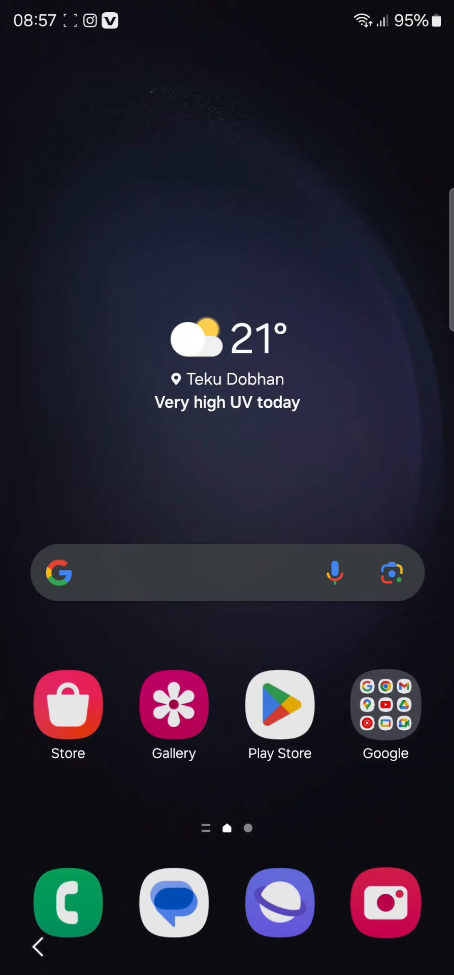
# Step: Swipe up on the home screen to reveal the app drawer
pyautogui.scroll(3)
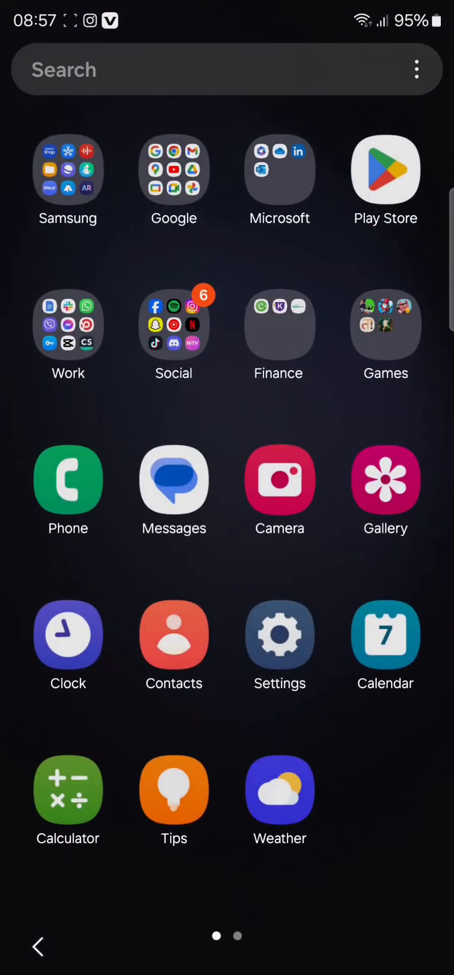
# Step: Launch Settings and scroll the main menu down to the Apps entry
pyautogui.click(280, 634)
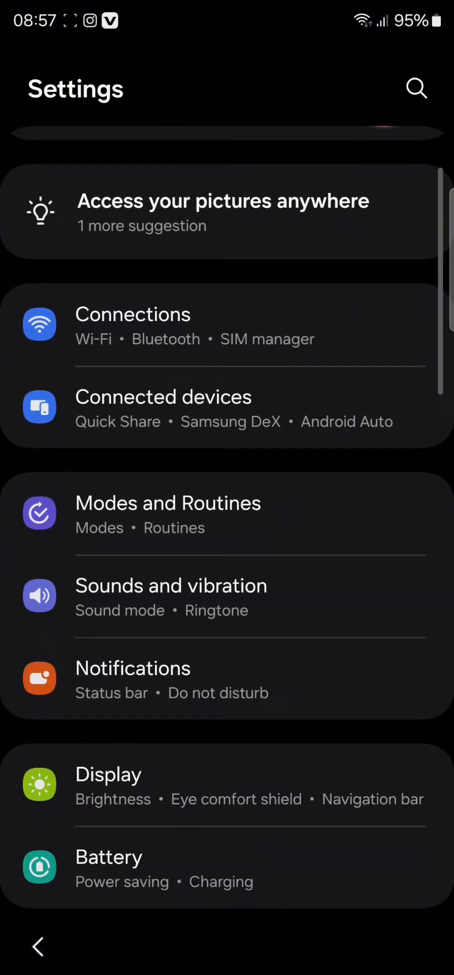
pyautogui.scroll(-3)
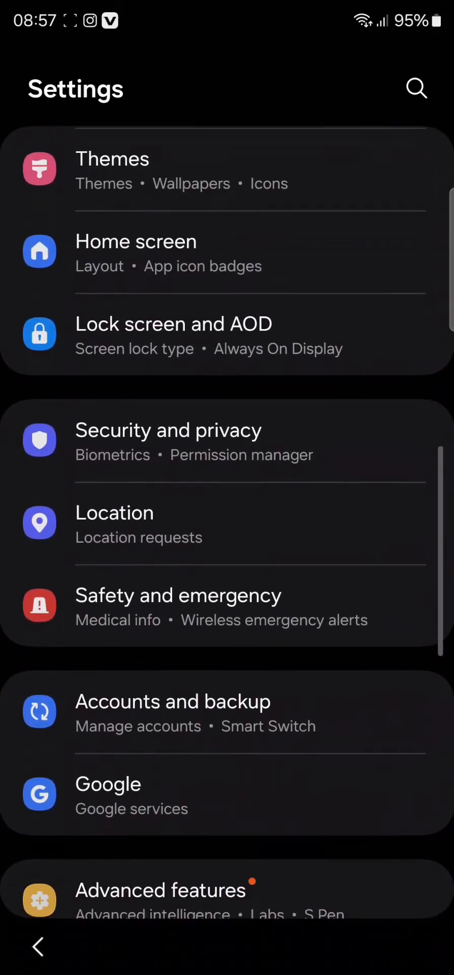
pyautogui.scroll(-3)
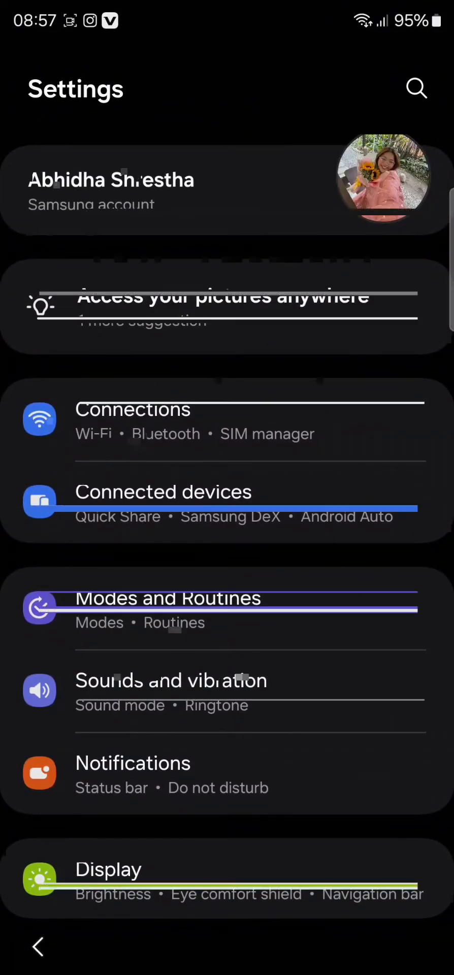
pyautogui.scroll(-3)
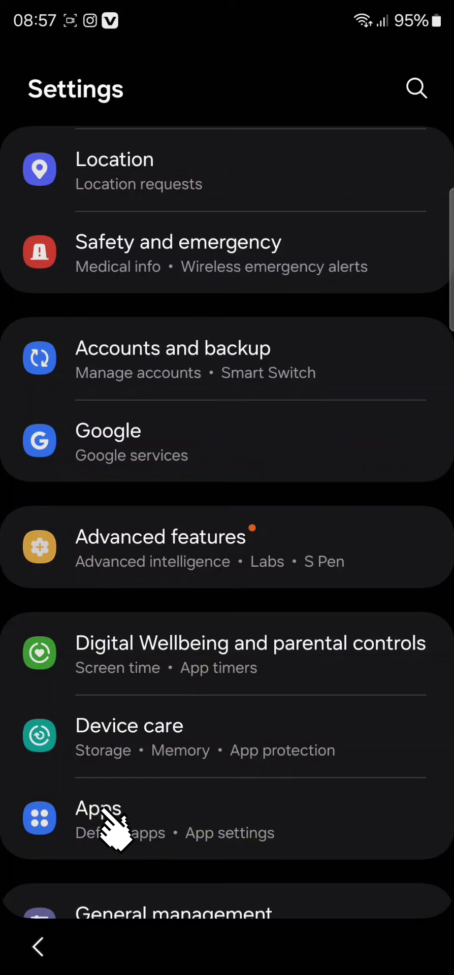
# Step: Enter Apps and scroll the installed-app list down to Google Play Store
pyautogui.click(98, 808)
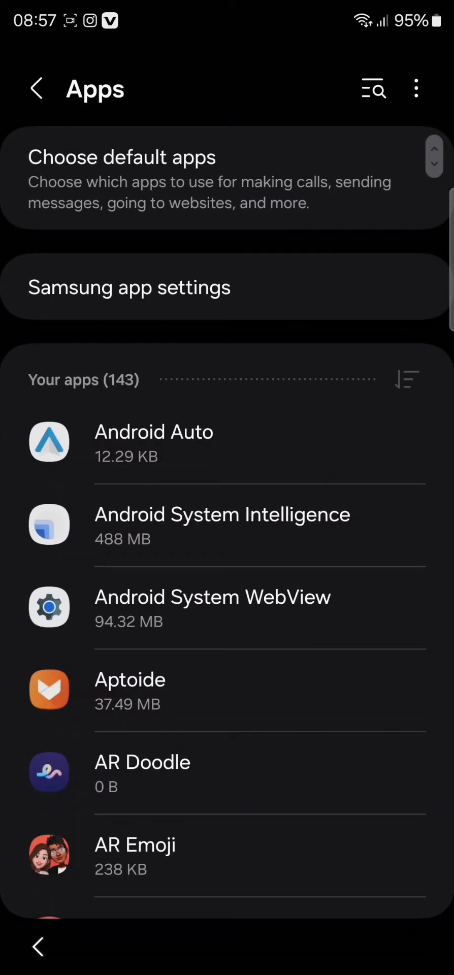
pyautogui.scroll(-3)
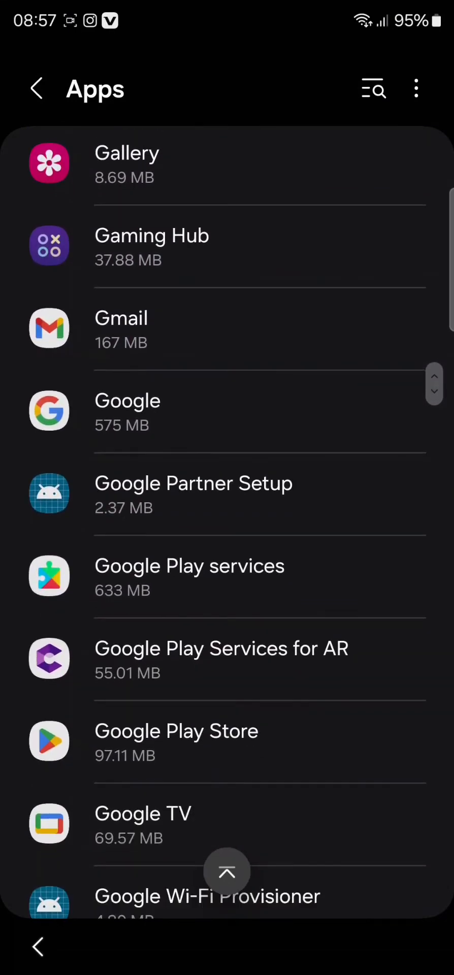
pyautogui.scroll(-3)
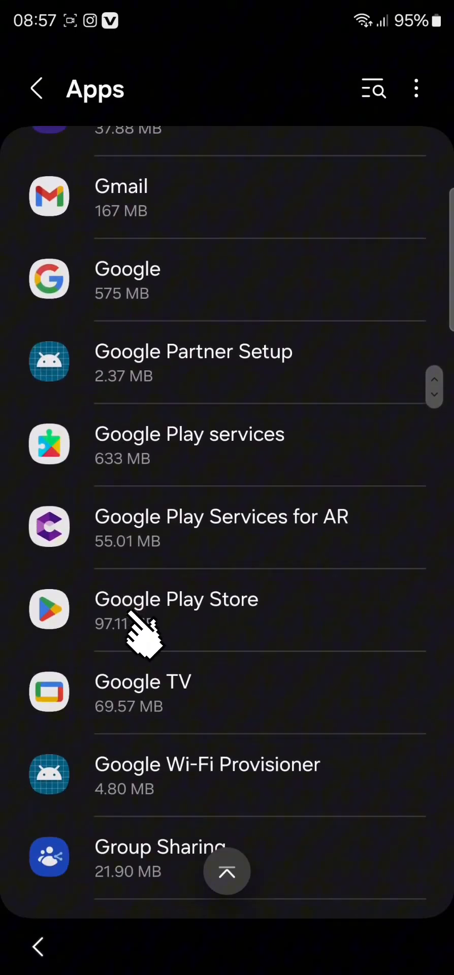
# Step: Choose Uninstall updates from Google Play Store's App info overflow menu
pyautogui.click(176, 609)
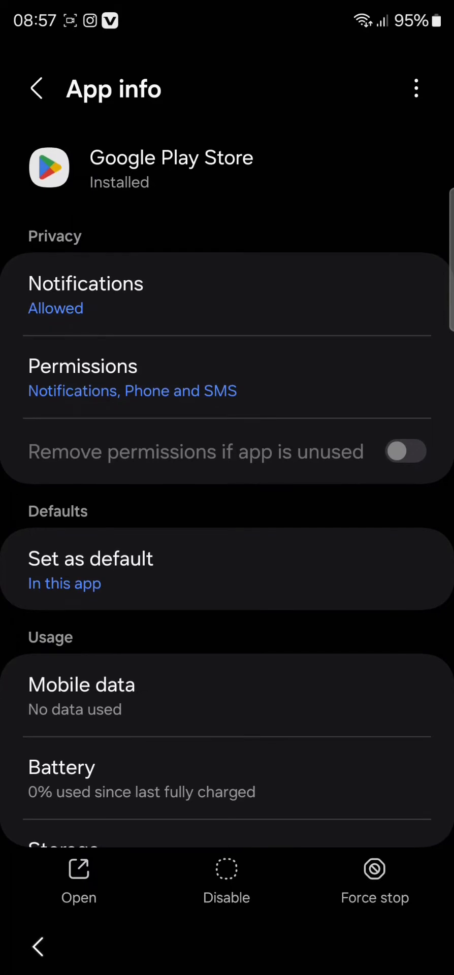
pyautogui.moveTo(417, 89)
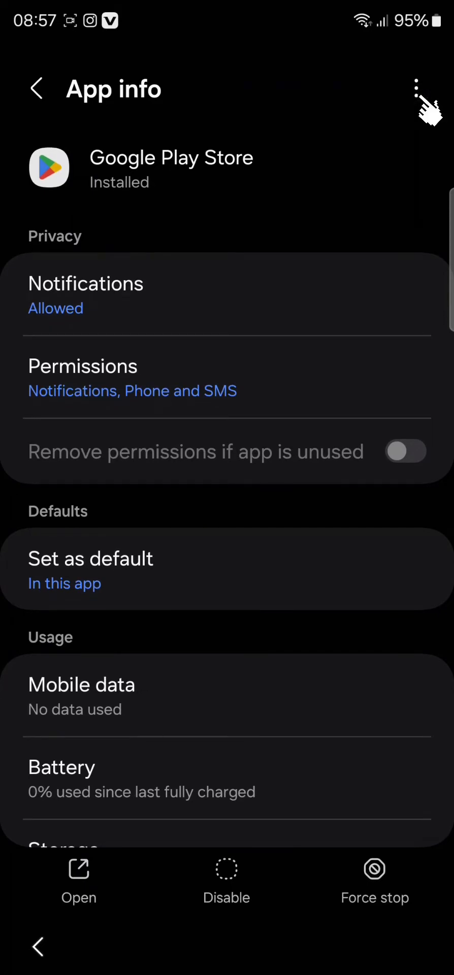
pyautogui.click(417, 89)
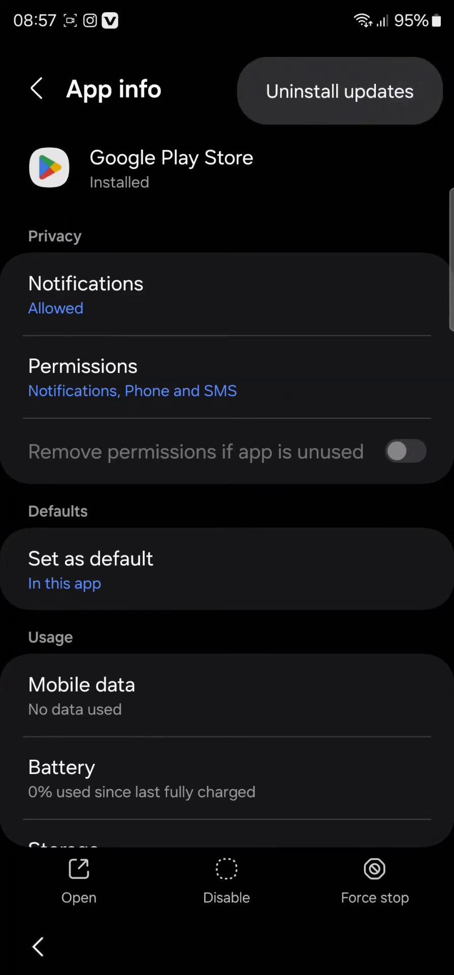
pyautogui.click(339, 91)
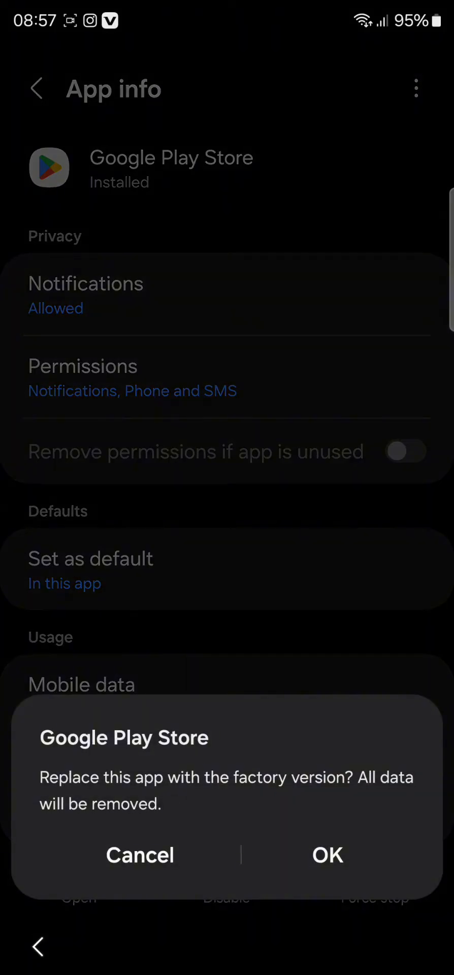